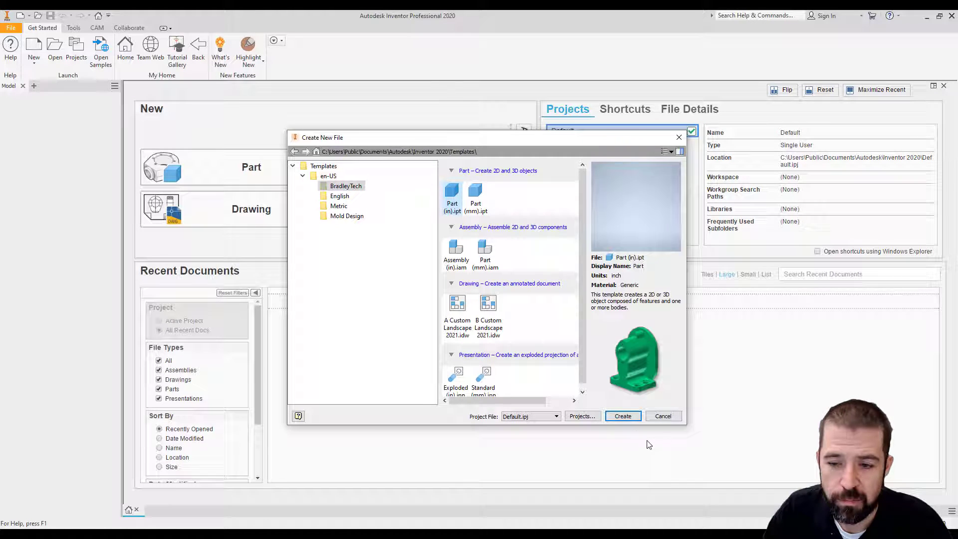
Create a new part from the Part (in).ipt template.
click(622, 416)
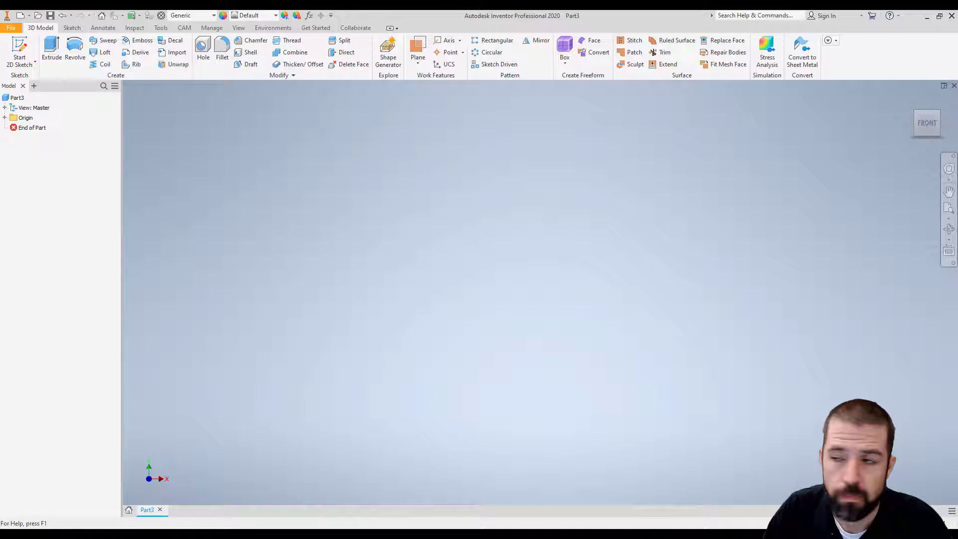
Draw the 6 by 4 in stepped profile with two 1 in top notches, then finish the sketch.
click(19, 52)
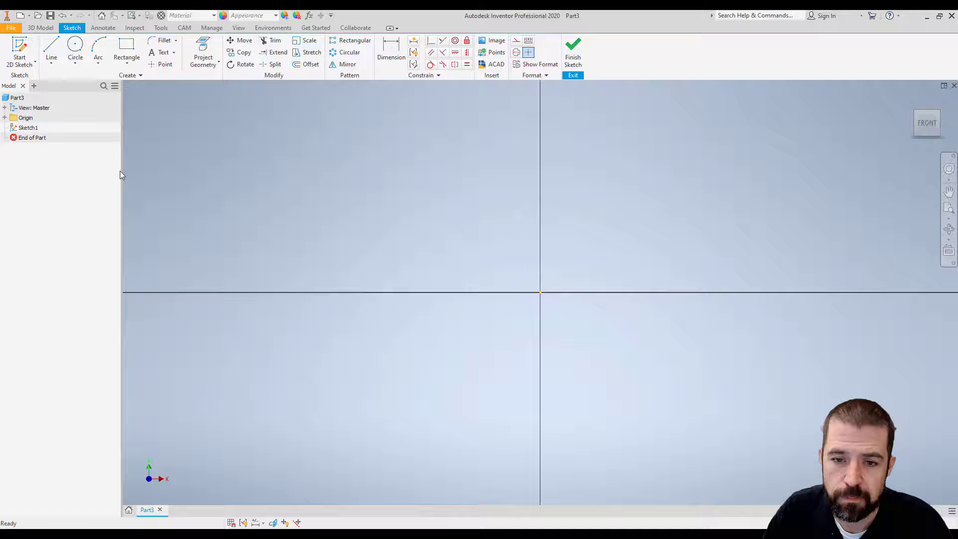
click(51, 48)
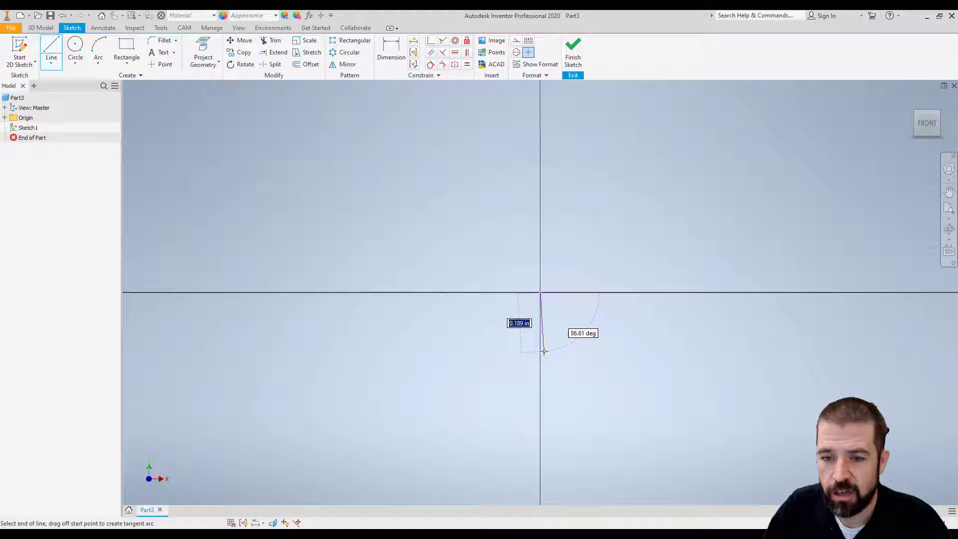
text(25)
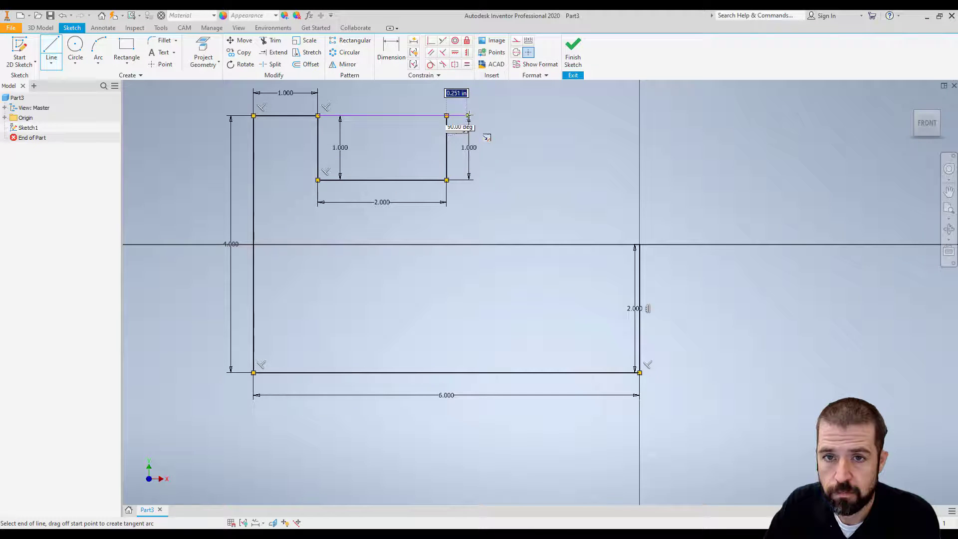
text(1)
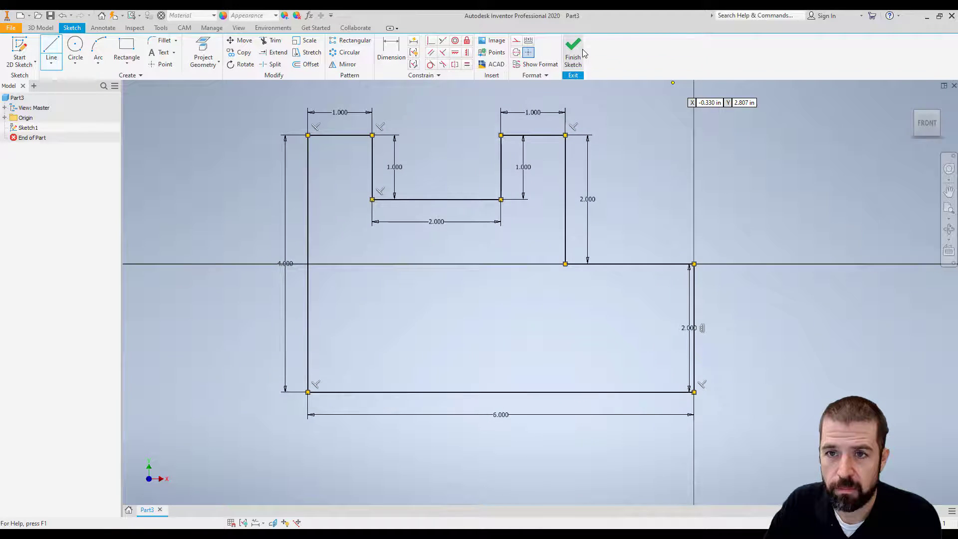
click(572, 51)
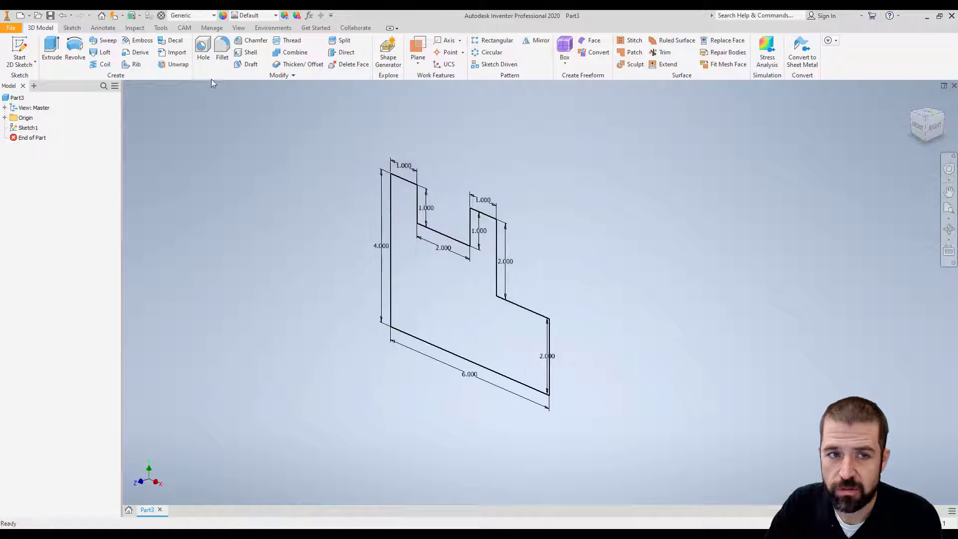
Extrude the stepped profile to a 4 in deep solid.
click(51, 52)
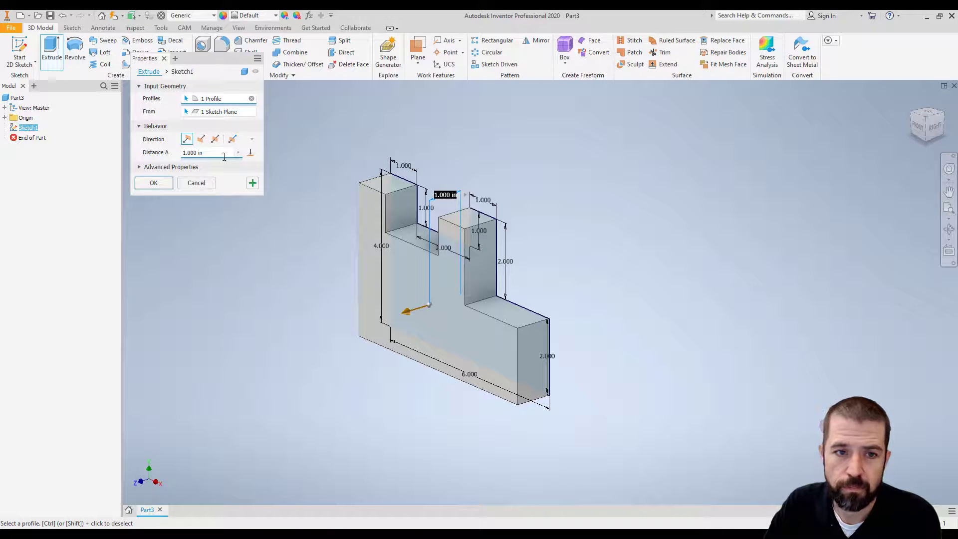
text(4)
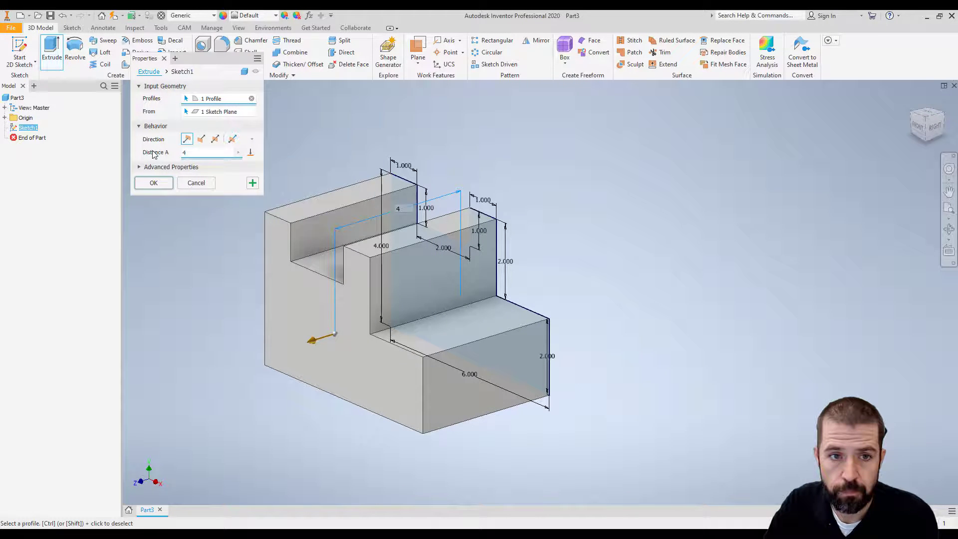
click(154, 182)
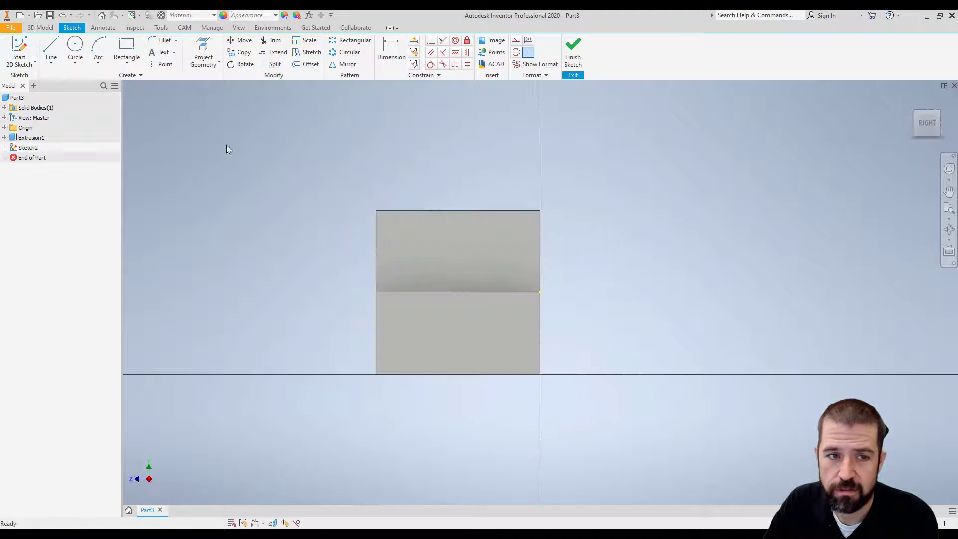
Draw a 2 by 1 in rectangle at the end face's bottom edge.
click(126, 46)
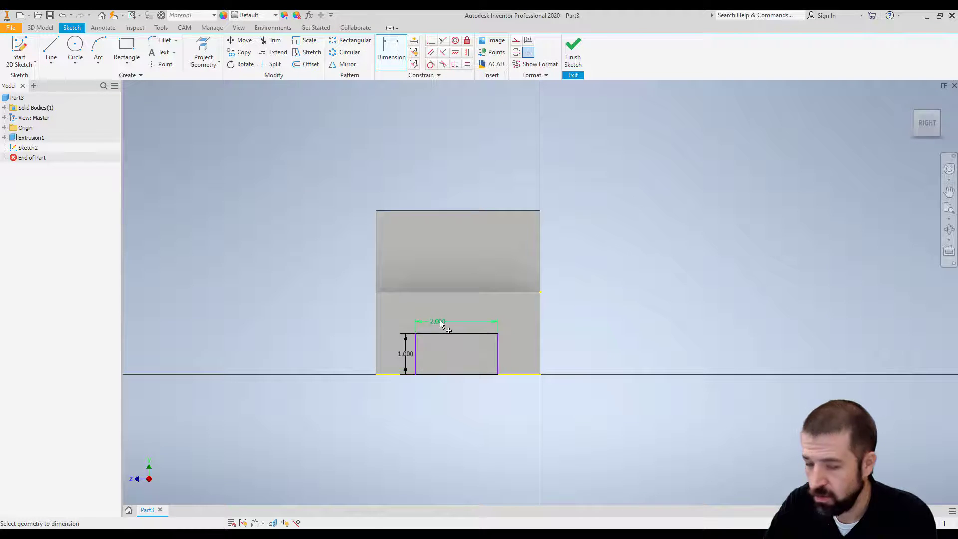
click(446, 322)
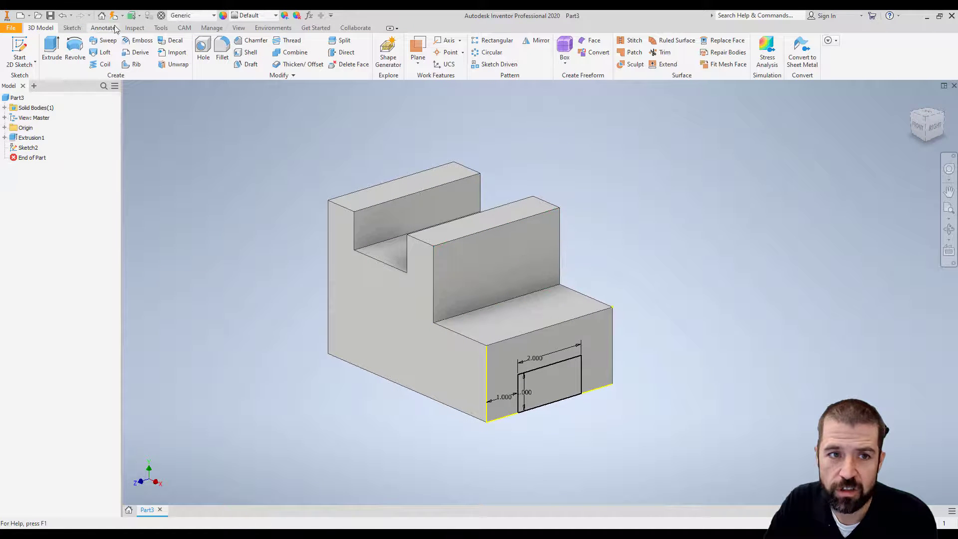
Extrude-cut the rectangle 4 in into the block to form the slot.
click(51, 52)
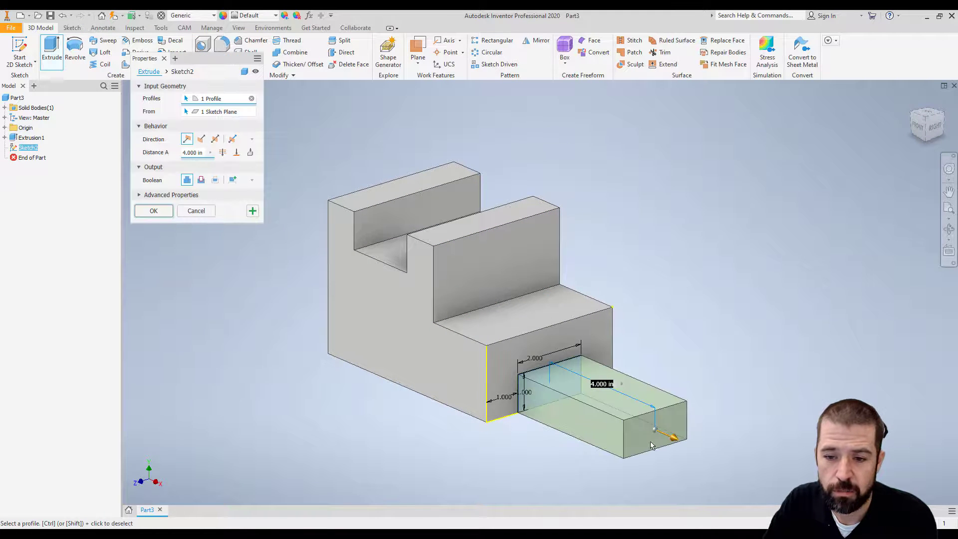
click(201, 179)
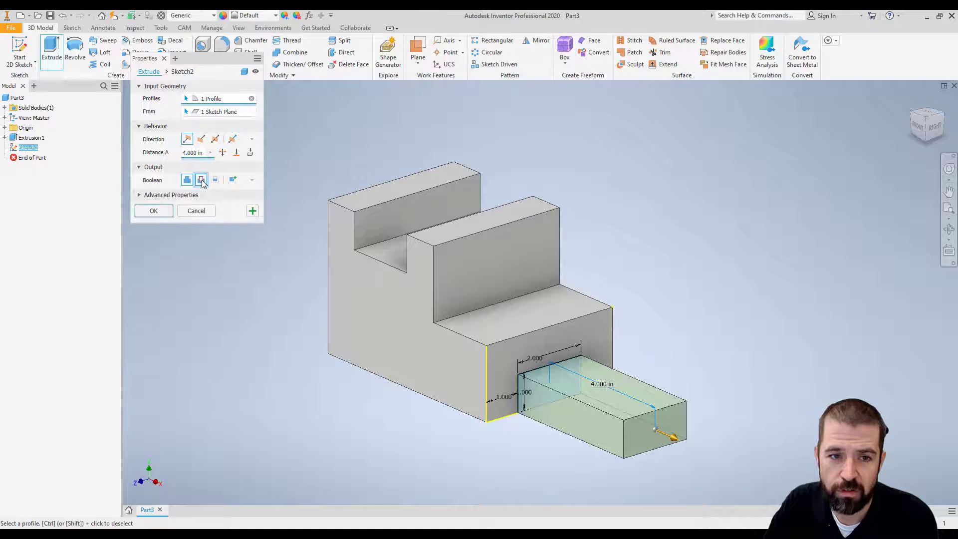
click(201, 139)
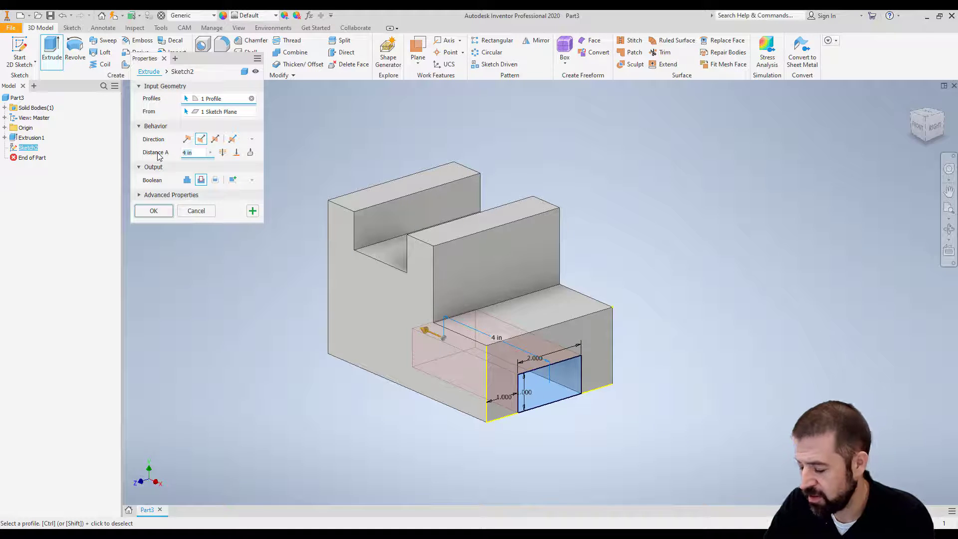
click(153, 210)
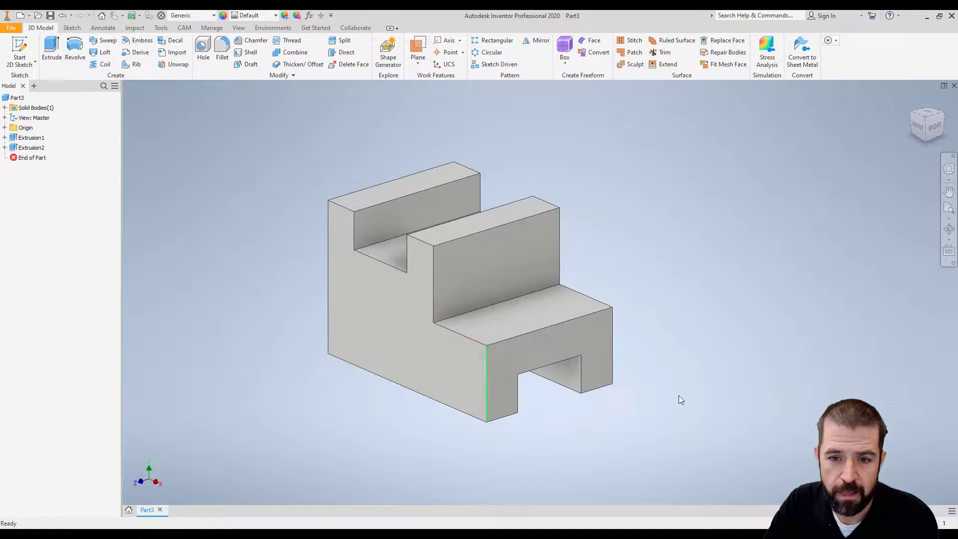